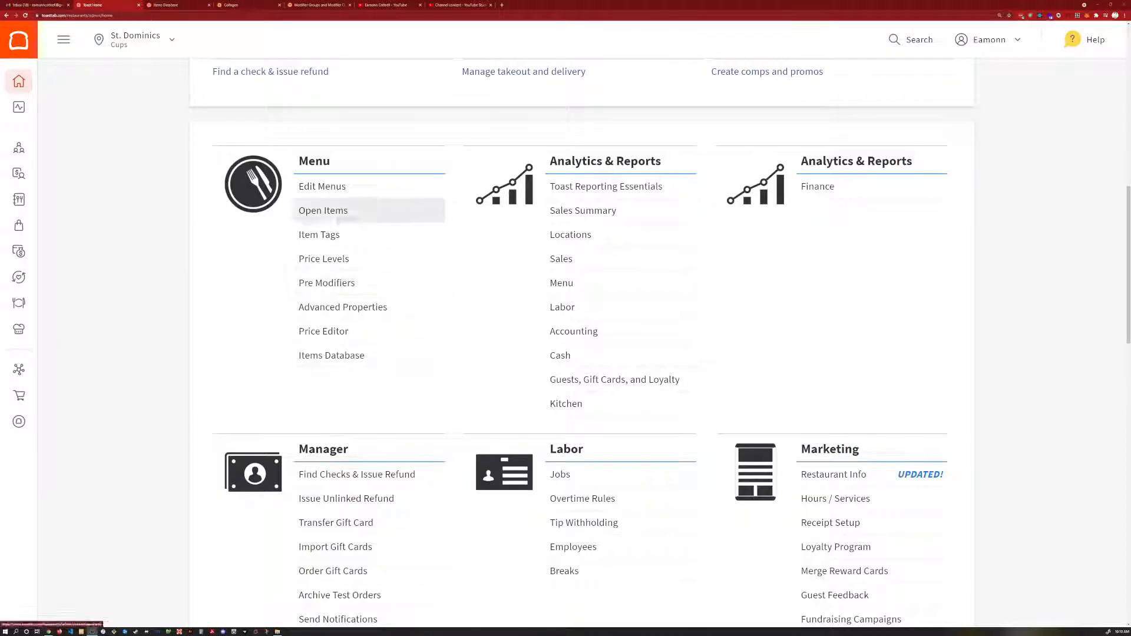
pyautogui.moveTo(353, 168)
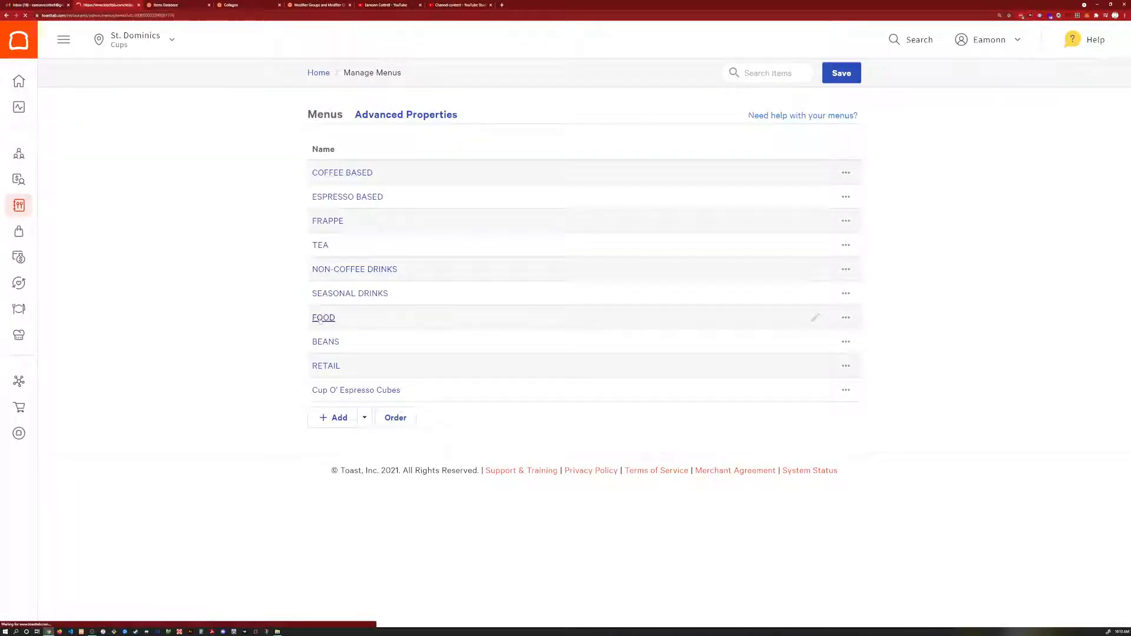
# Step: Open Oatmeal under FOOD > Snacks and show the options for adding a modifier group
pyautogui.click(324, 318)
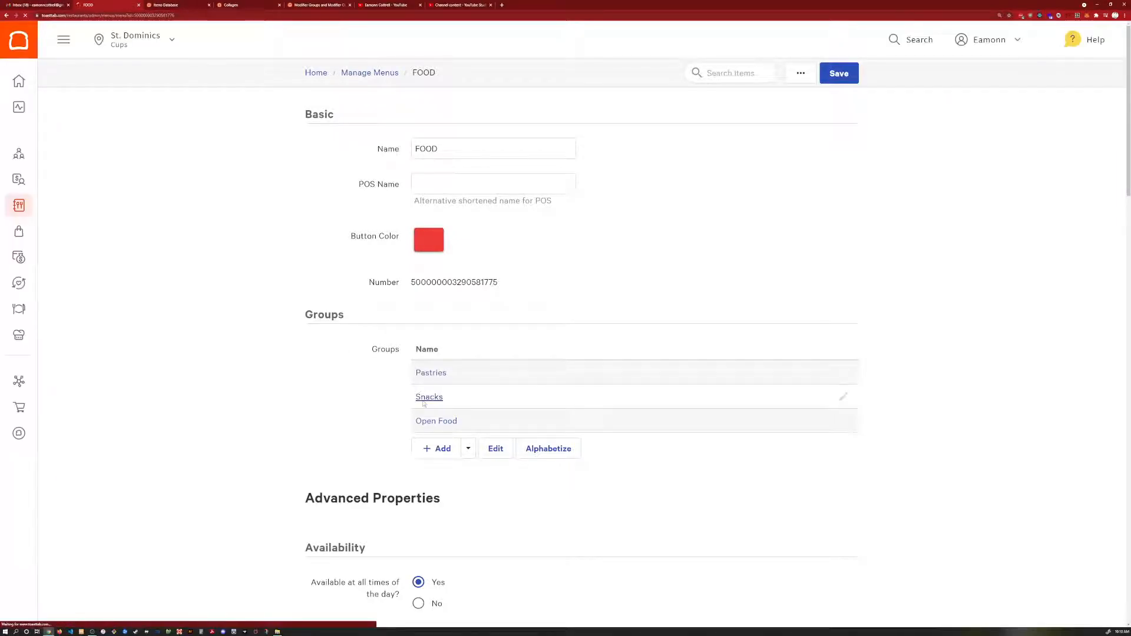
pyautogui.click(428, 396)
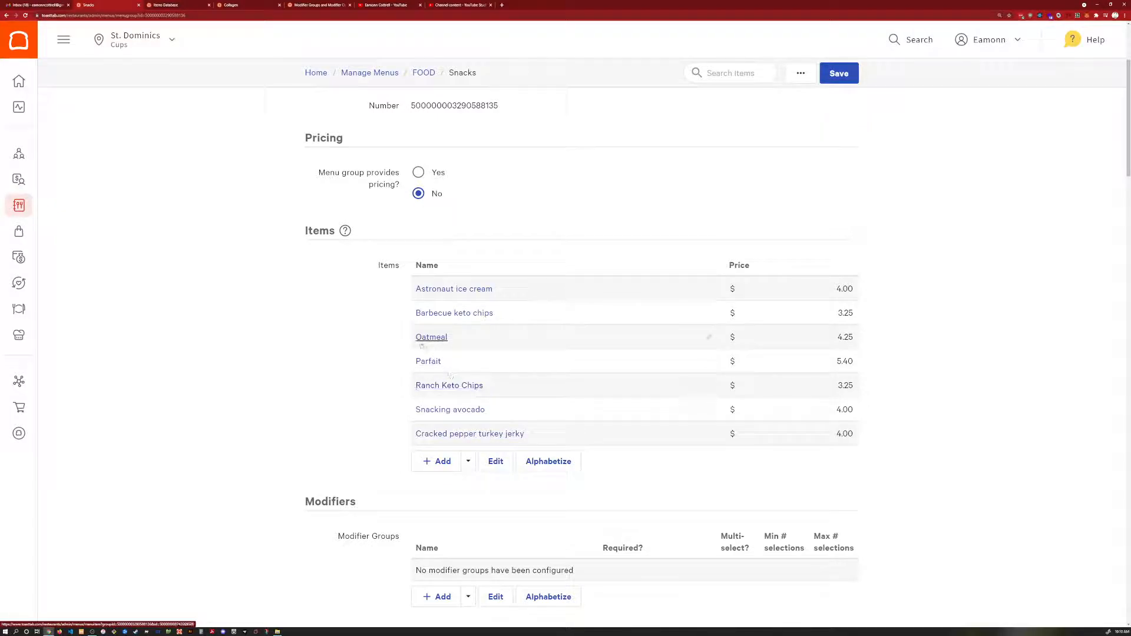
pyautogui.click(432, 337)
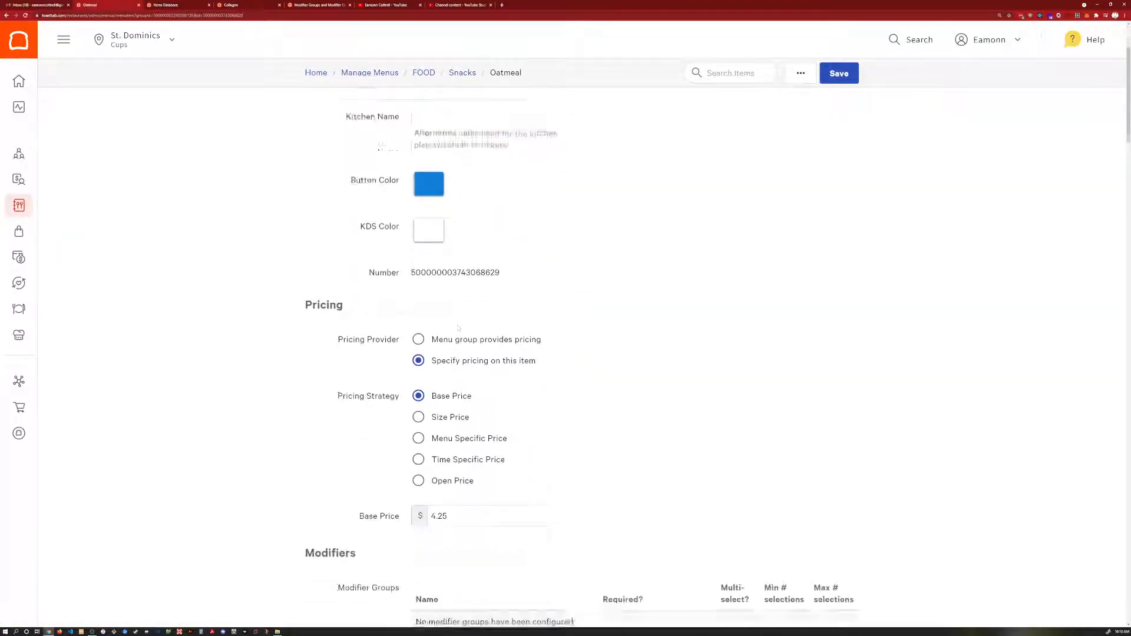
pyautogui.scroll(-3)
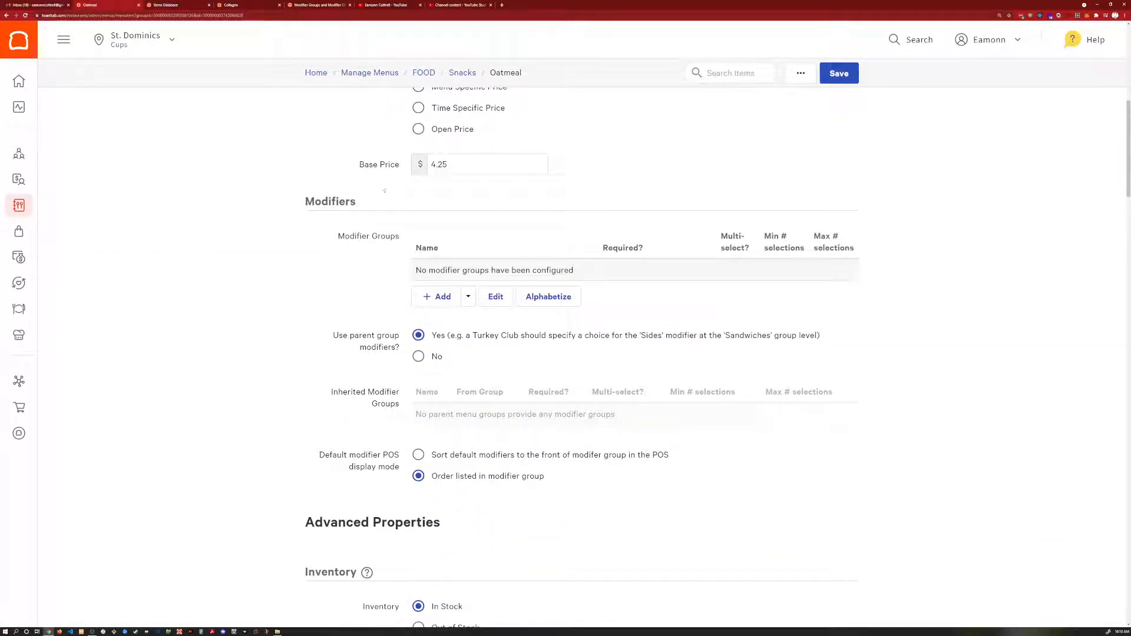
pyautogui.doubleClick(330, 202)
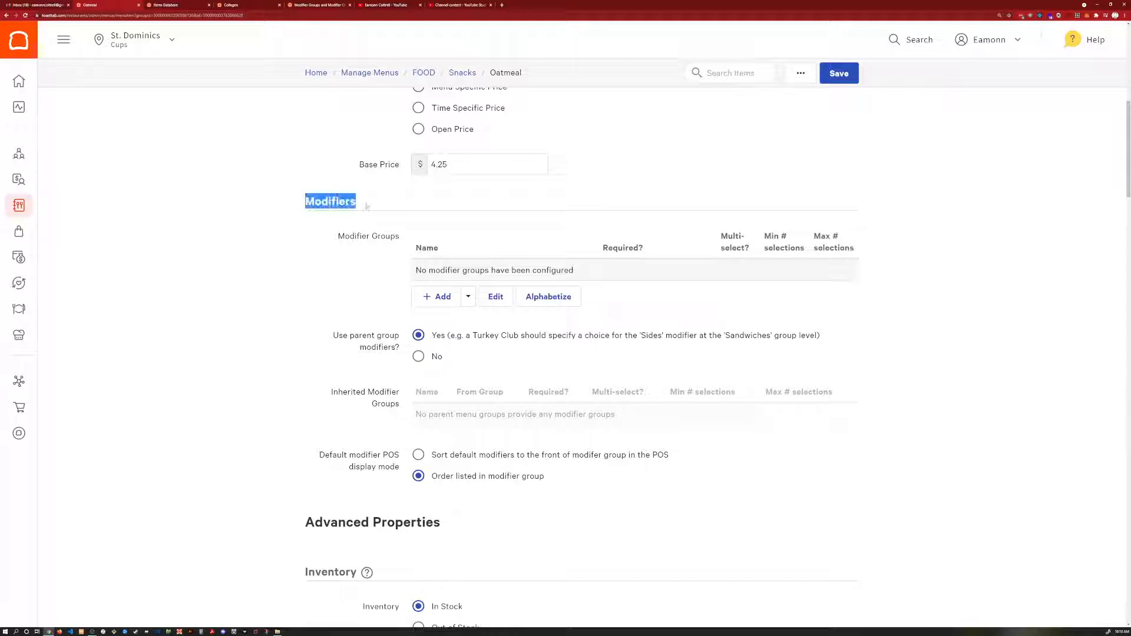
pyautogui.click(467, 296)
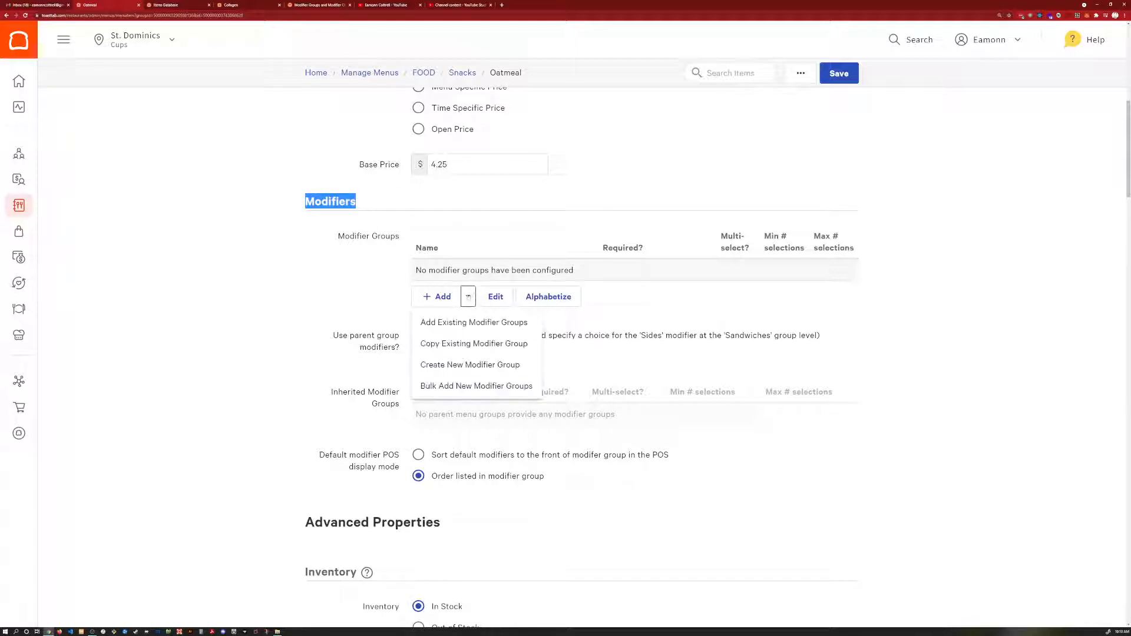
# Step: Create and save a modifier group named 'Addon' on Oatmeal, then show its add-modifier options
pyautogui.click(469, 364)
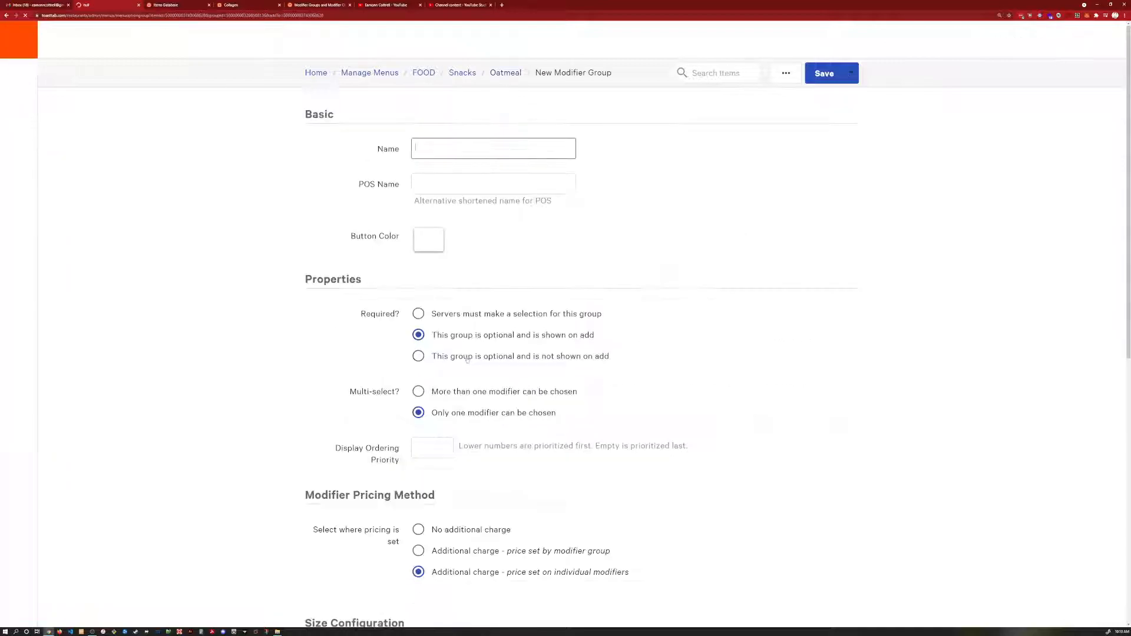
pyautogui.write('Addon')
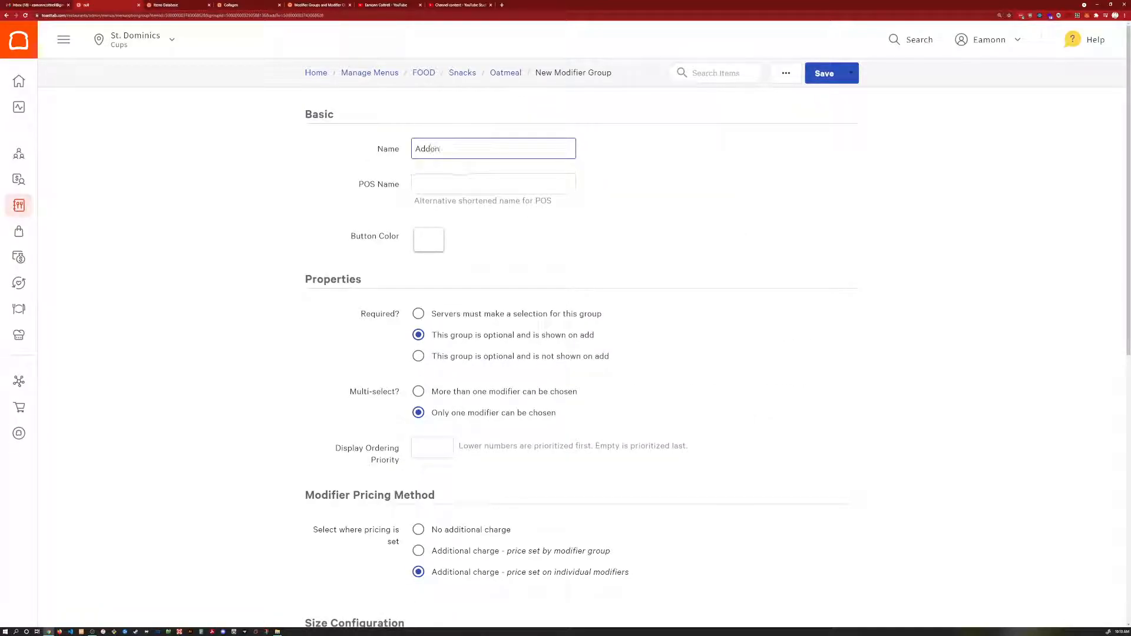
pyautogui.click(824, 74)
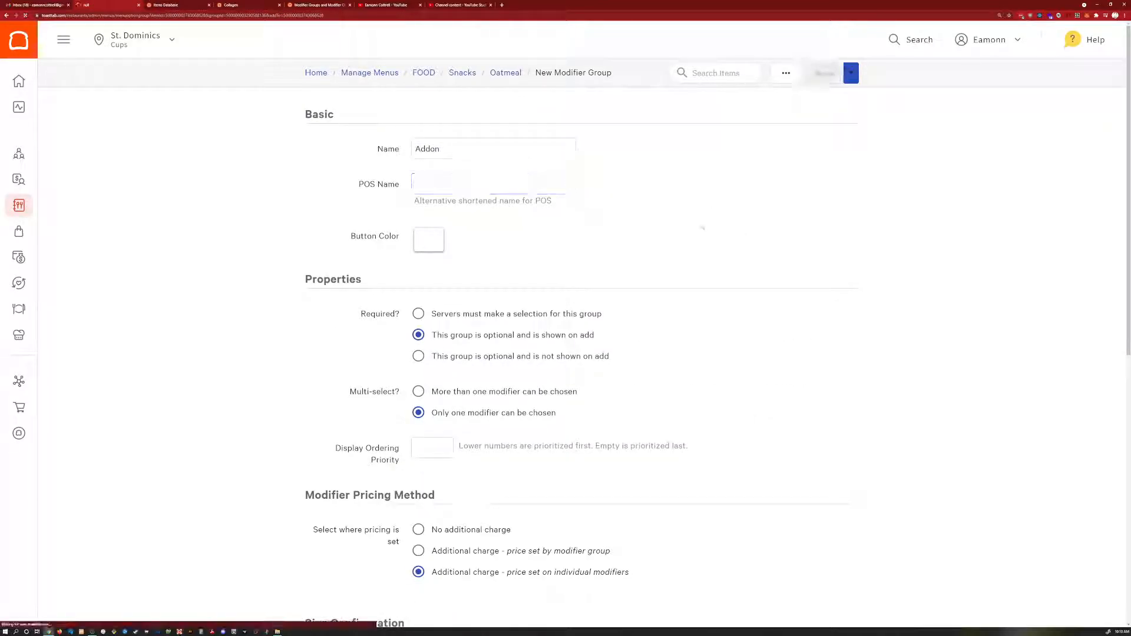
pyautogui.click(823, 72)
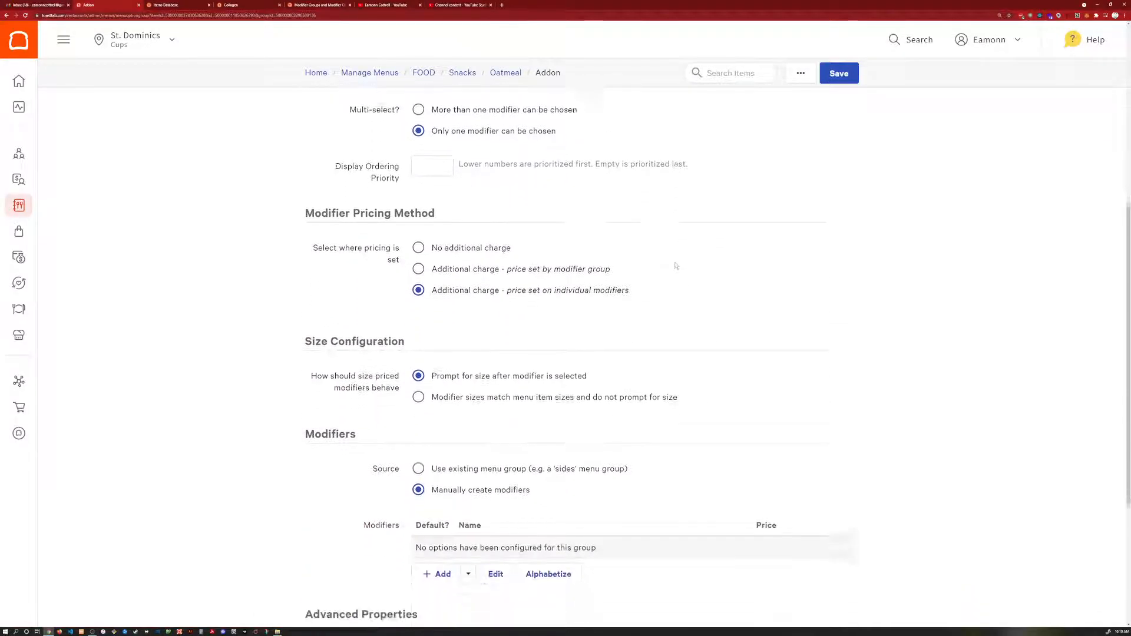
pyautogui.scroll(-3)
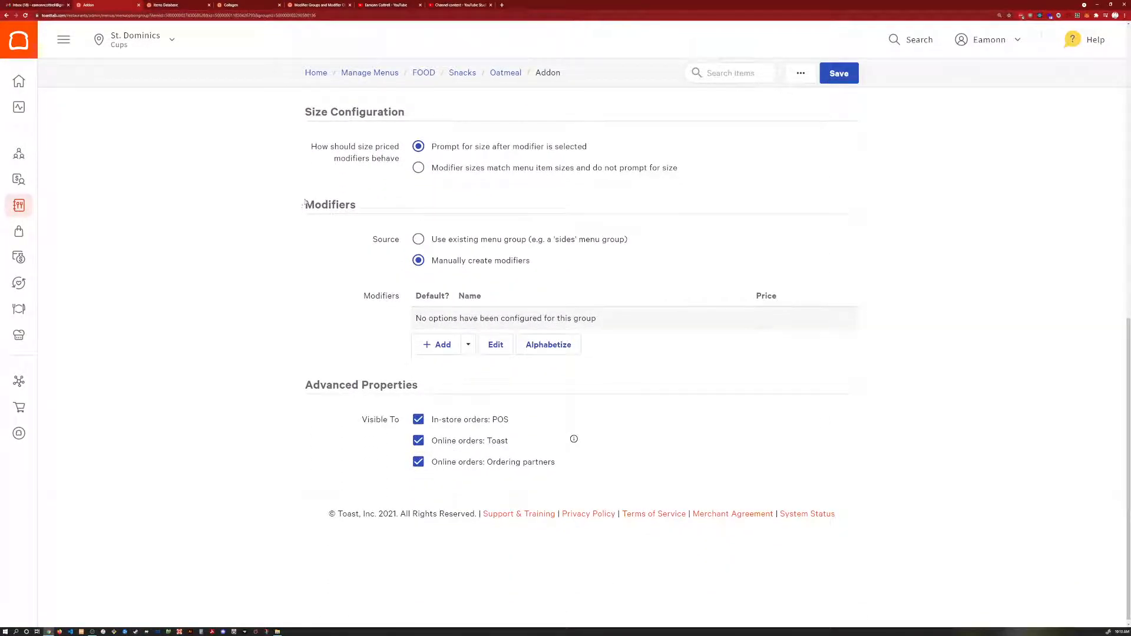
pyautogui.click(467, 345)
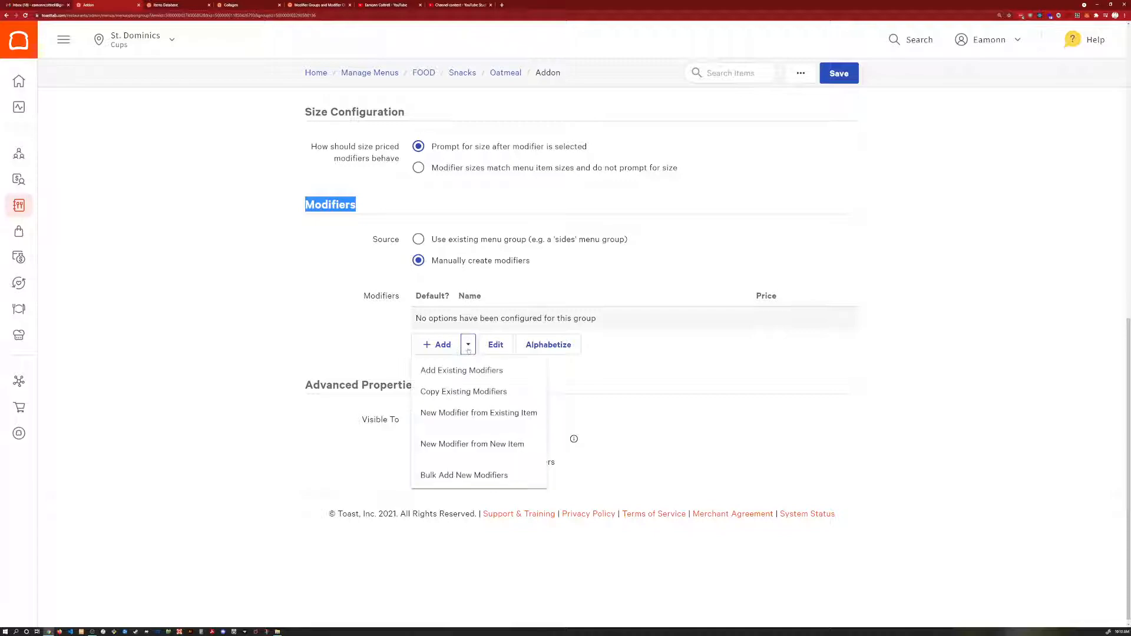
# Step: Save a new 'Protein' modifier priced at 2 into Addon and return to the group
pyautogui.click(472, 444)
pyautogui.write('2')
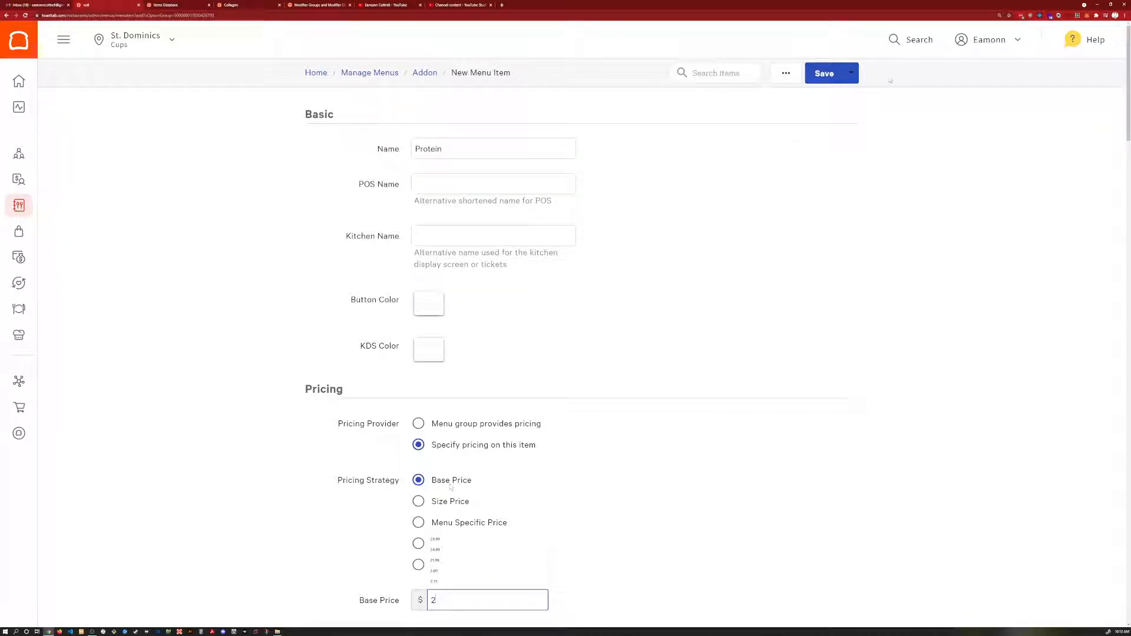
pyautogui.click(823, 73)
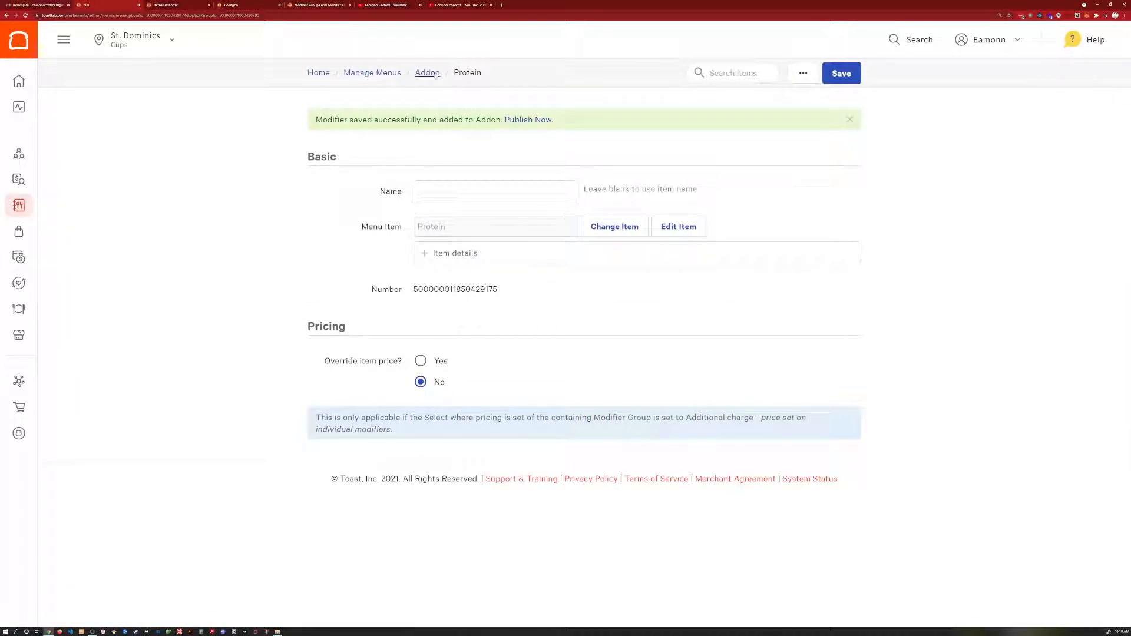
pyautogui.click(427, 72)
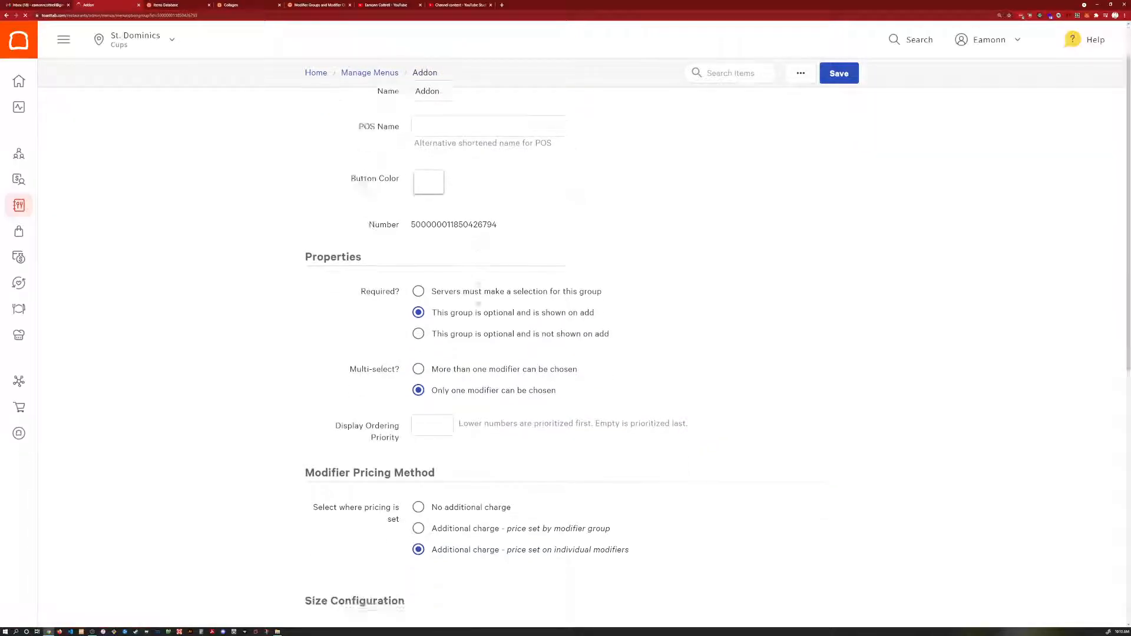
# Step: Save a new 'Collagen' modifier priced at 2.00 into Addon and publish the changes
pyautogui.scroll(-3)
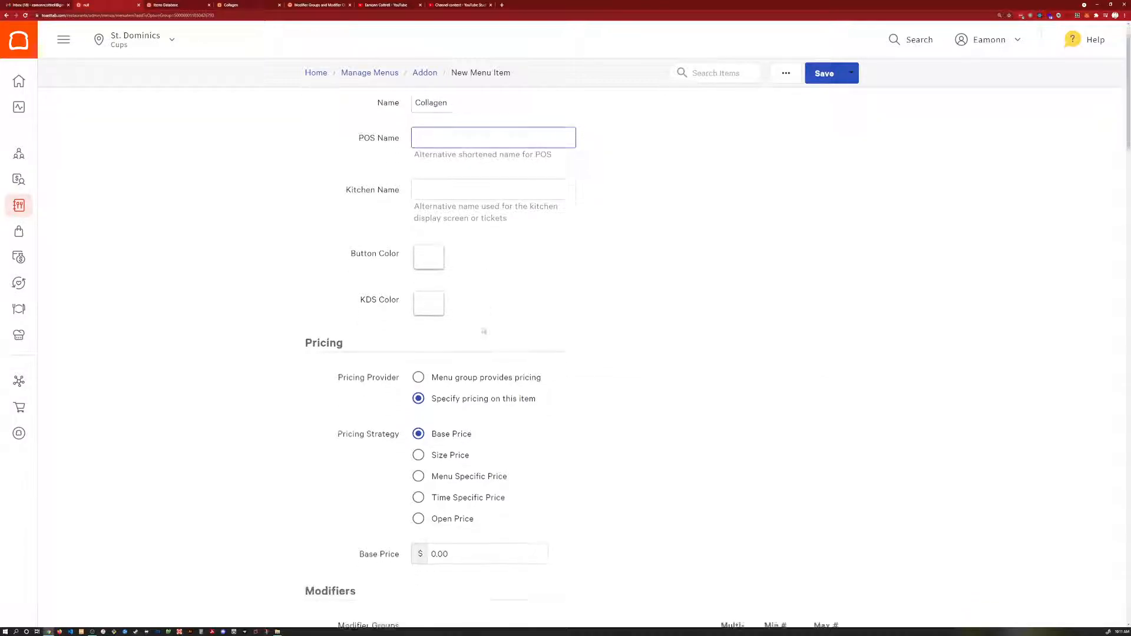
pyautogui.scroll(-3)
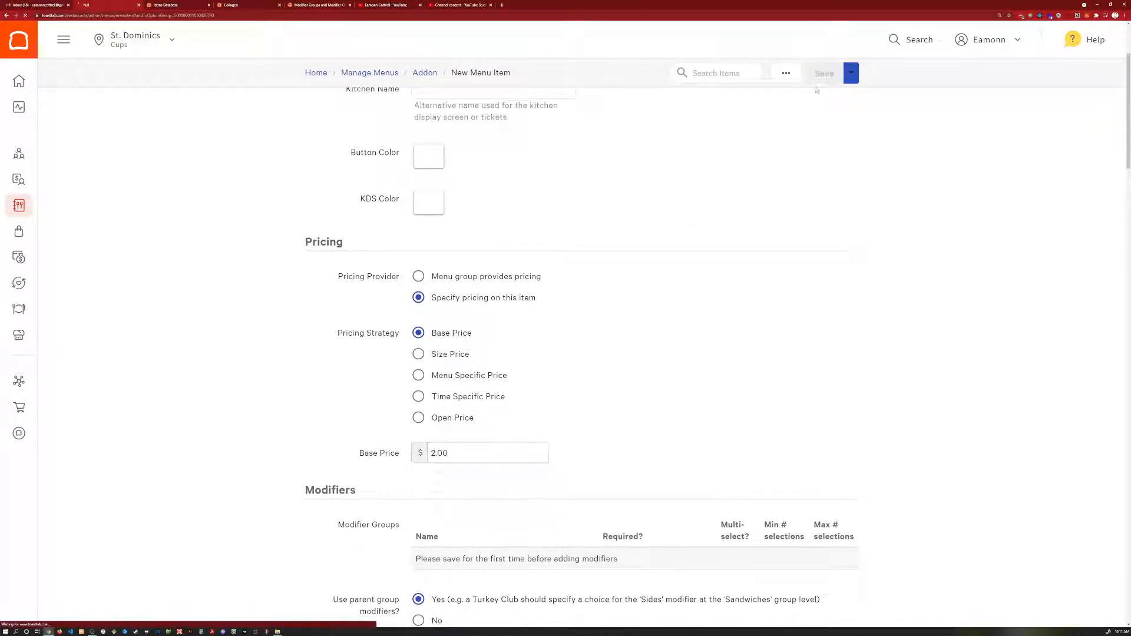
pyautogui.click(824, 73)
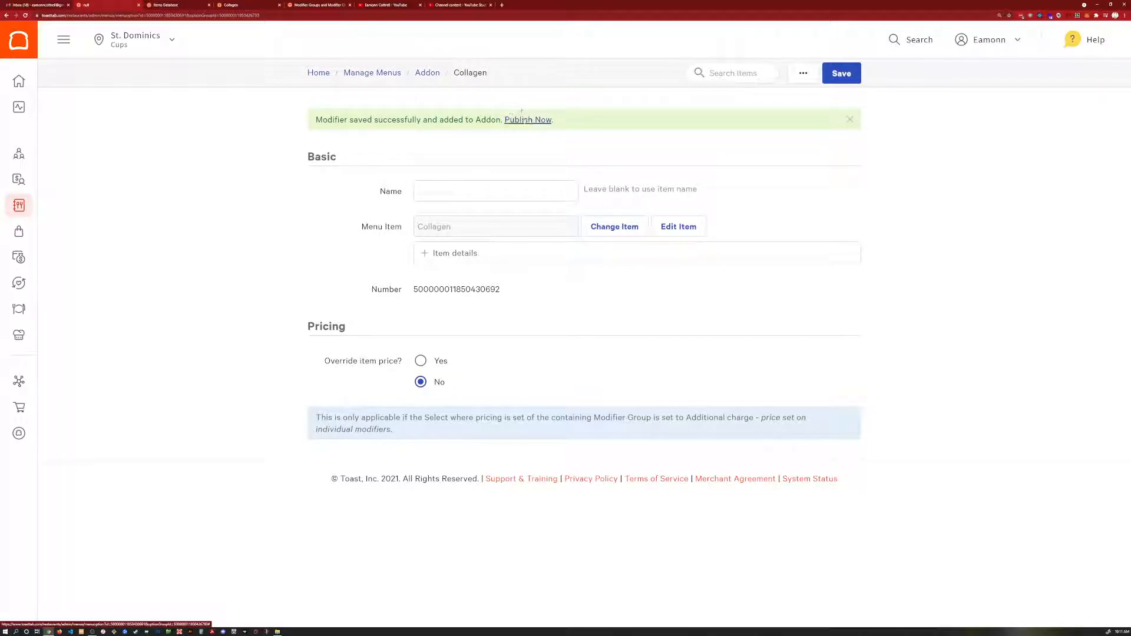
pyautogui.click(528, 119)
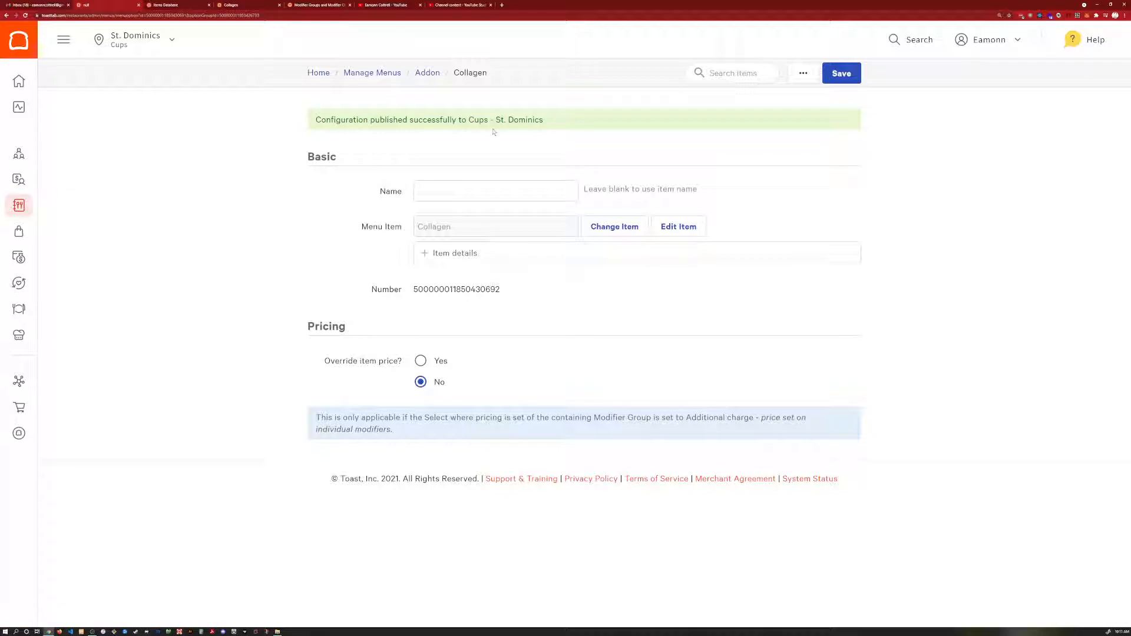
# Step: Go back to the Addon modifier group's page via the breadcrumb
pyautogui.click(427, 71)
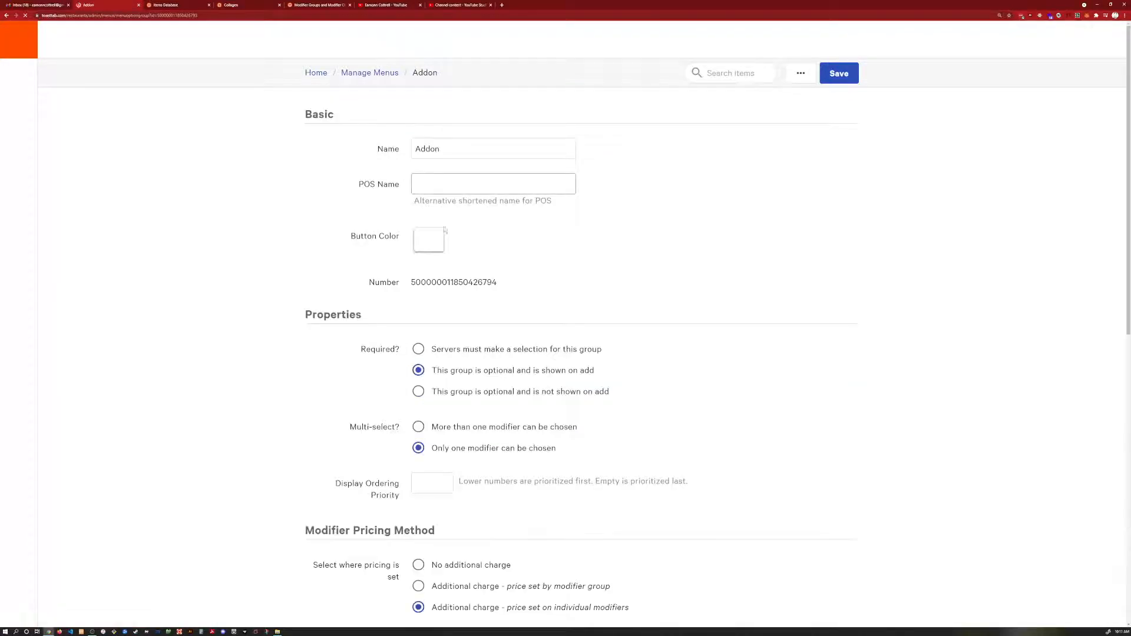